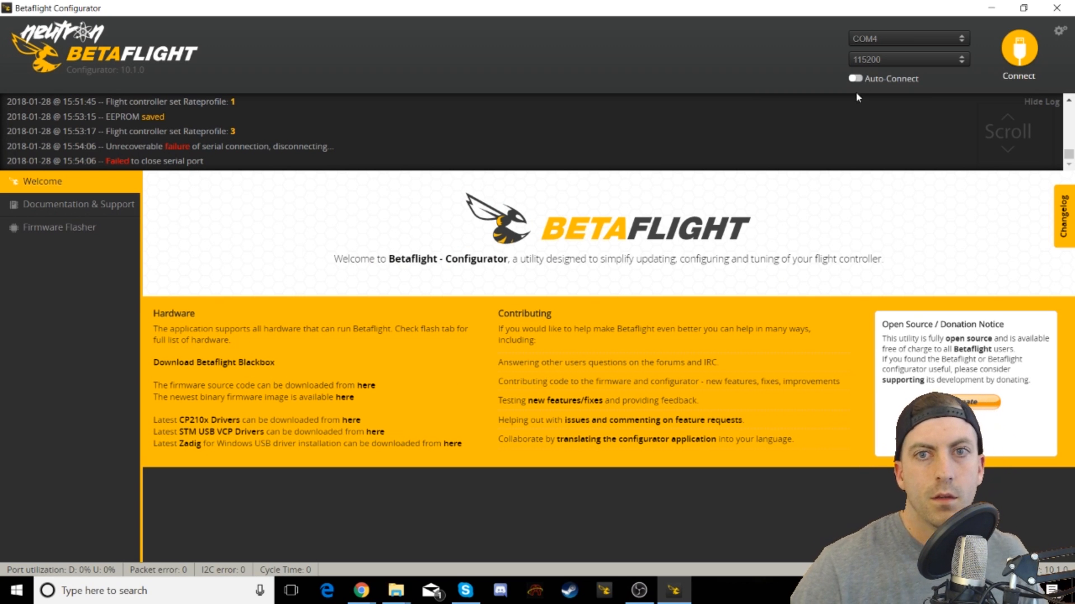
- Connect to the flight controller so the Setup page shows the live craft model
{"action": "left_click", "coordinate": [1018, 50]}
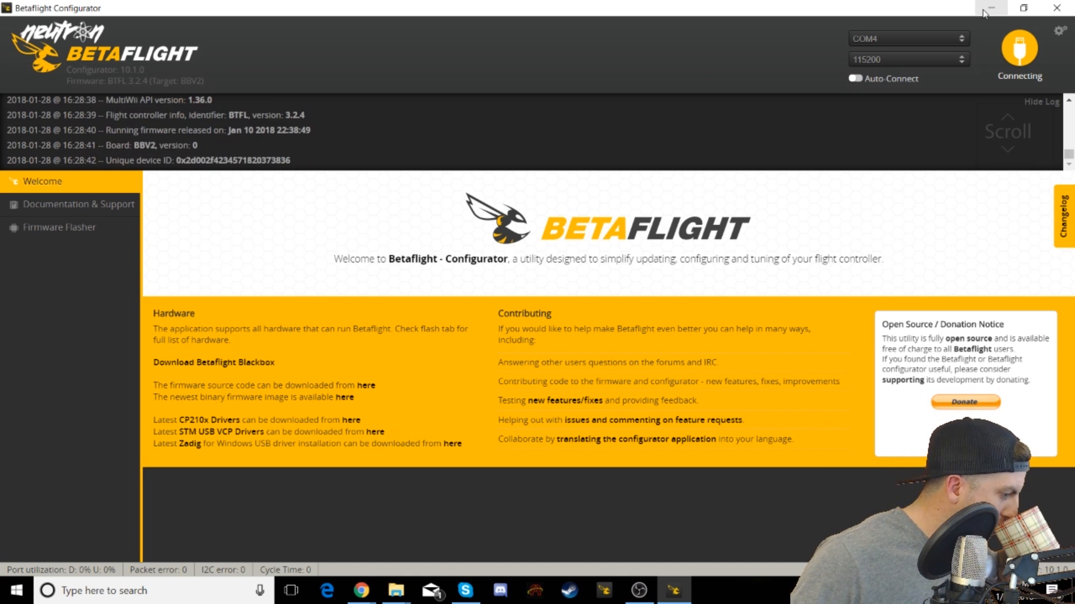
{"action": "left_click", "coordinate": [1019, 50]}
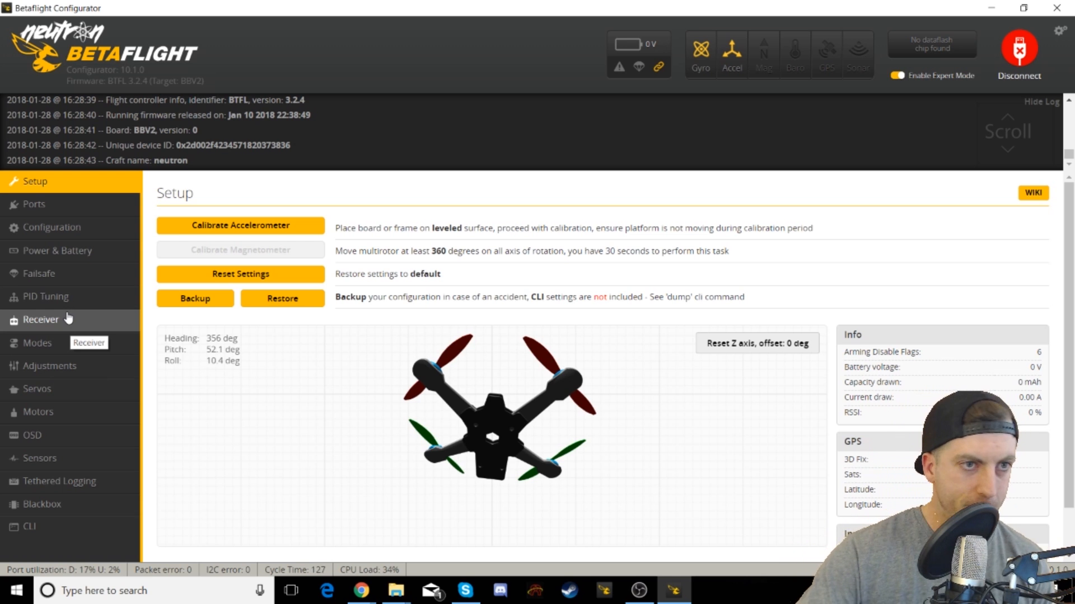
- Review the Configuration page, verifying Accelerometer and AIRMODE are enabled
{"action": "left_click", "coordinate": [49, 228]}
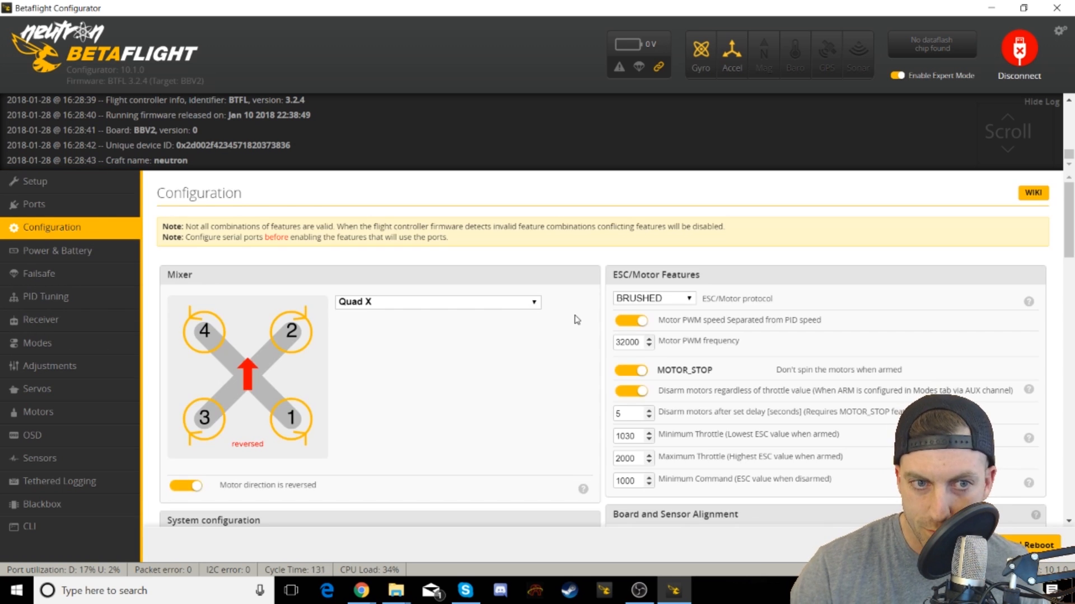
{"action": "scroll", "scroll_direction": "down", "scroll_amount": 3}
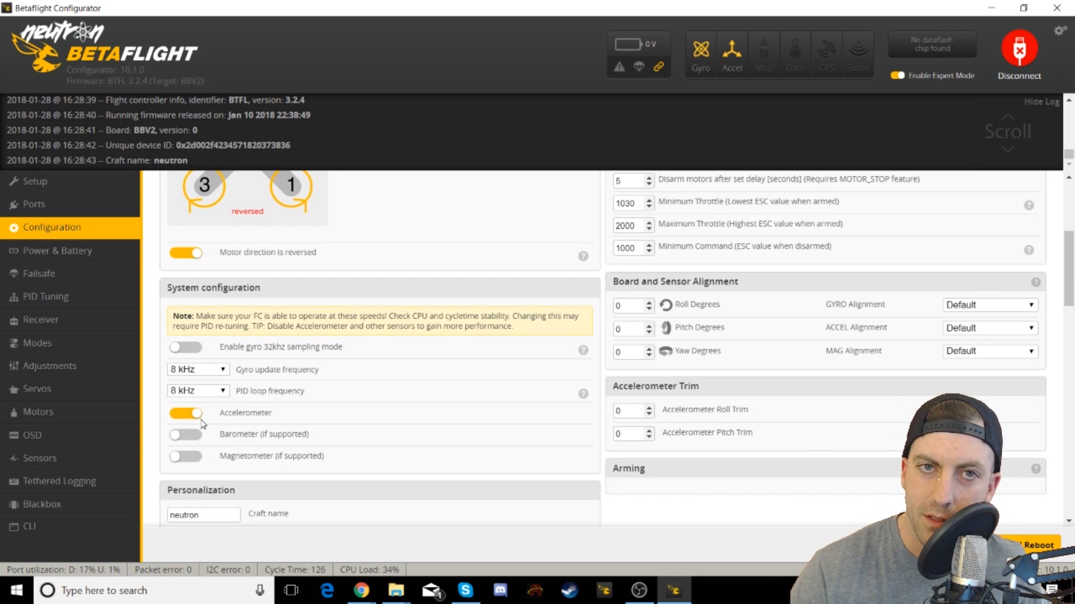
{"action": "scroll", "scroll_direction": "down", "scroll_amount": 3}
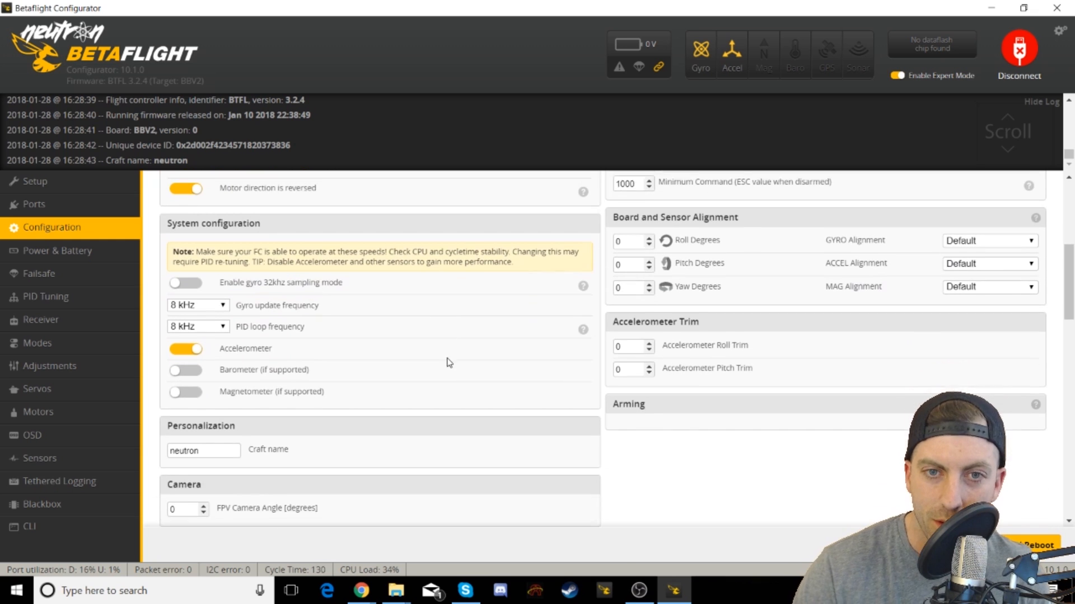
{"action": "scroll", "scroll_direction": "down", "scroll_amount": 3}
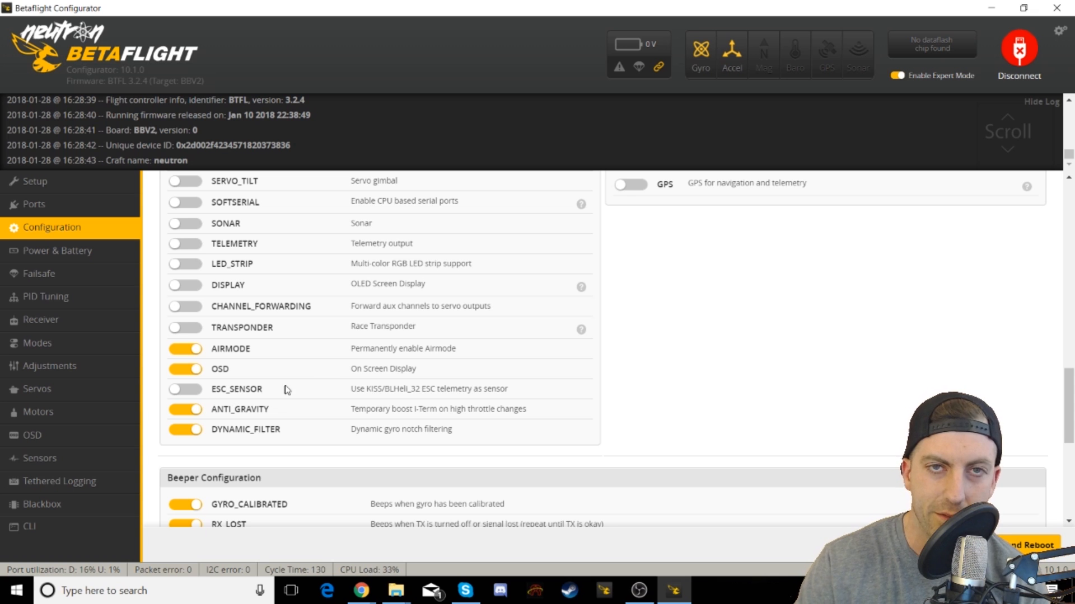
{"action": "mouse_move", "coordinate": [320, 394]}
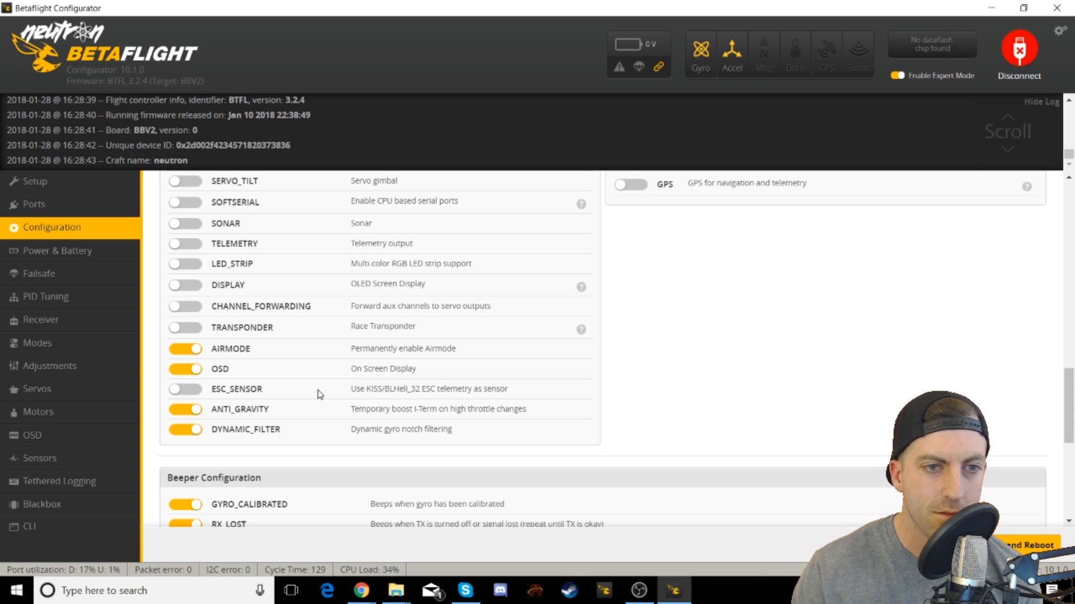
{"action": "scroll", "scroll_direction": "down", "scroll_amount": 3}
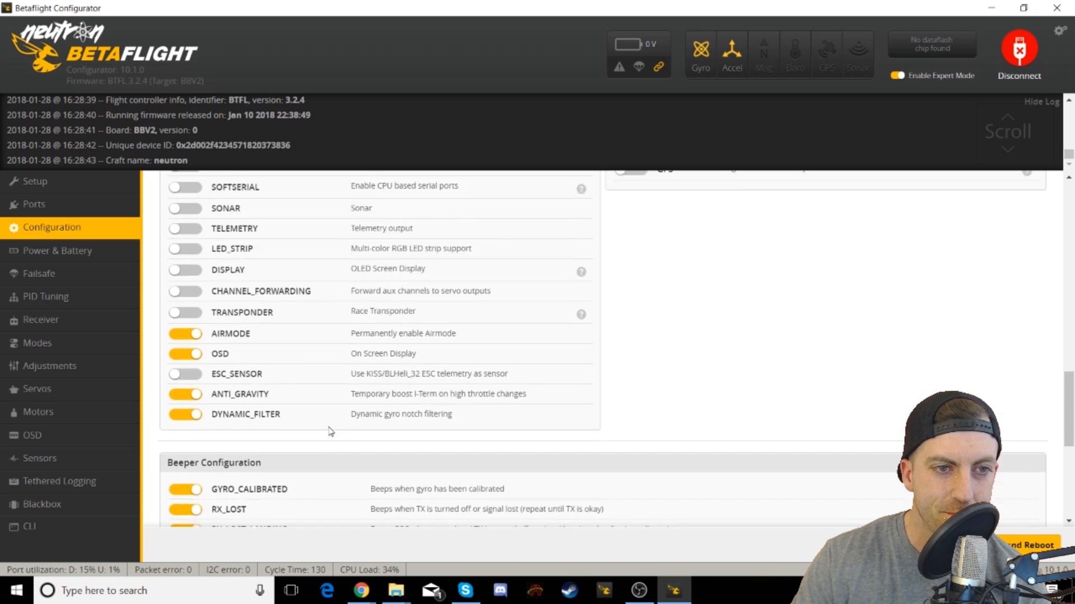
{"action": "scroll", "scroll_direction": "down", "scroll_amount": 3}
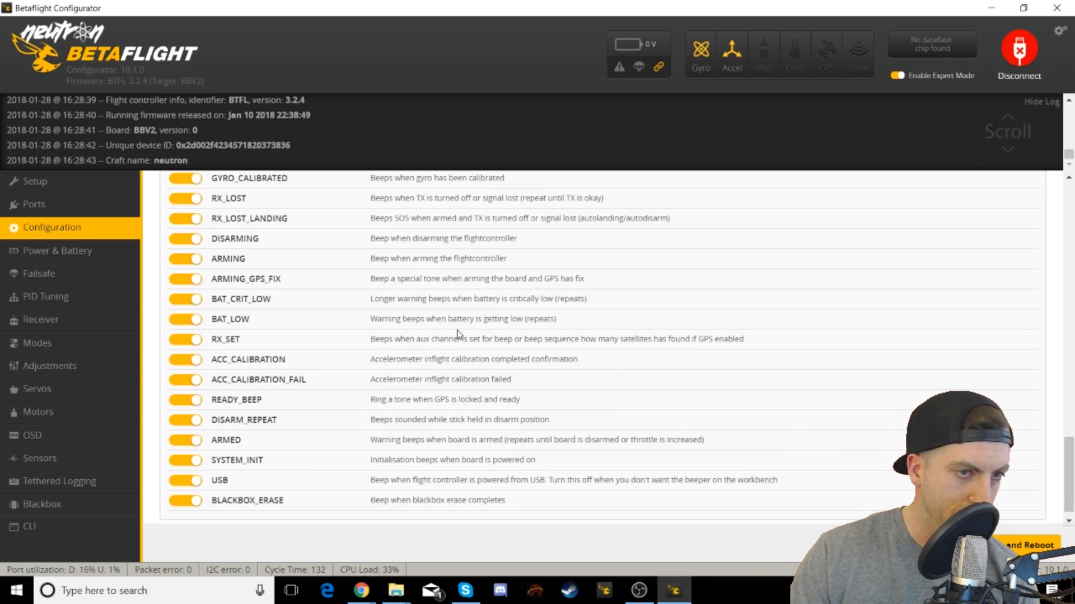
- Map AUX 2 range 1075–1250 to Rate Profile Selection on Slot 1 in Adjustments
{"action": "left_click", "coordinate": [40, 366]}
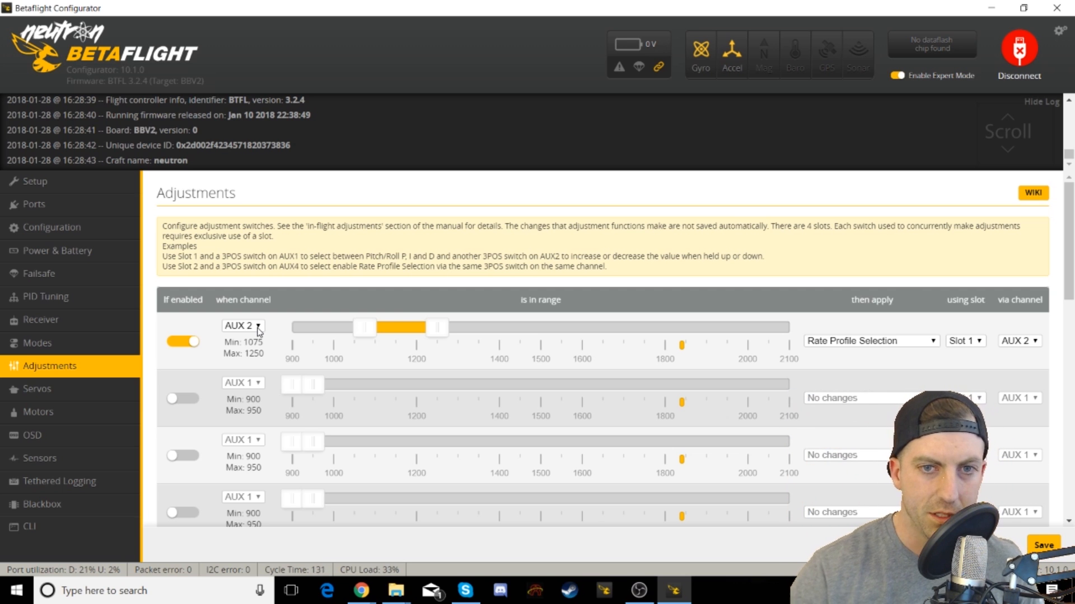
{"action": "mouse_move", "coordinate": [464, 337]}
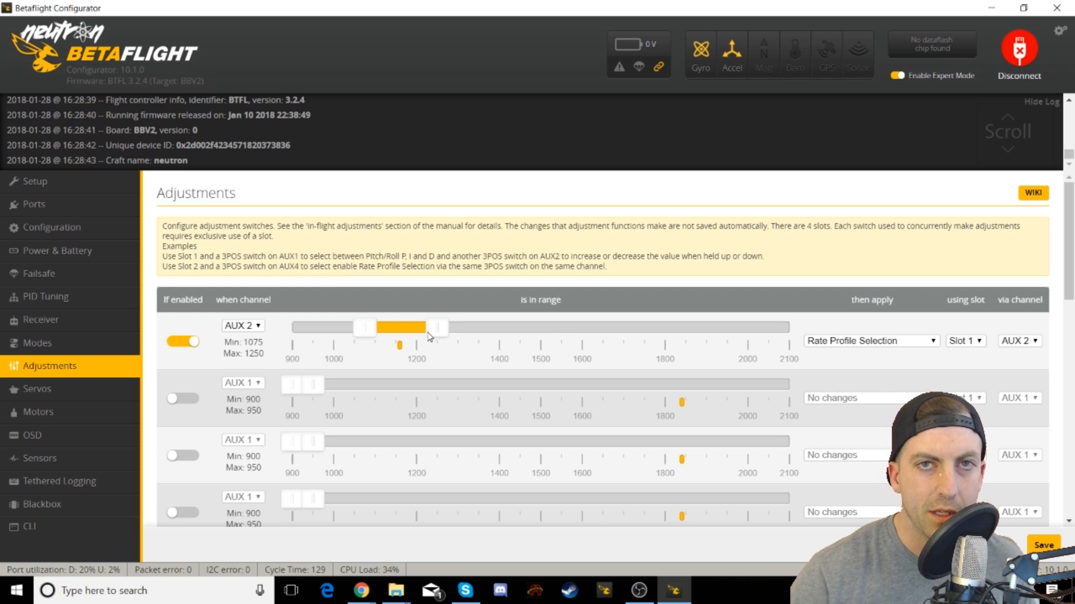
{"action": "mouse_move", "coordinate": [459, 343]}
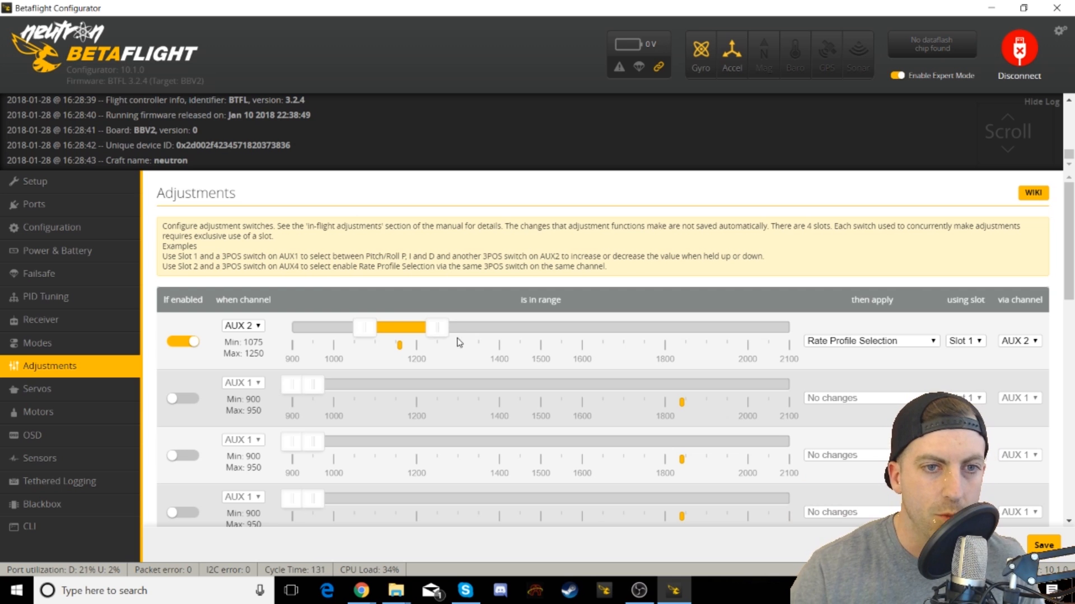
{"action": "mouse_move", "coordinate": [379, 369]}
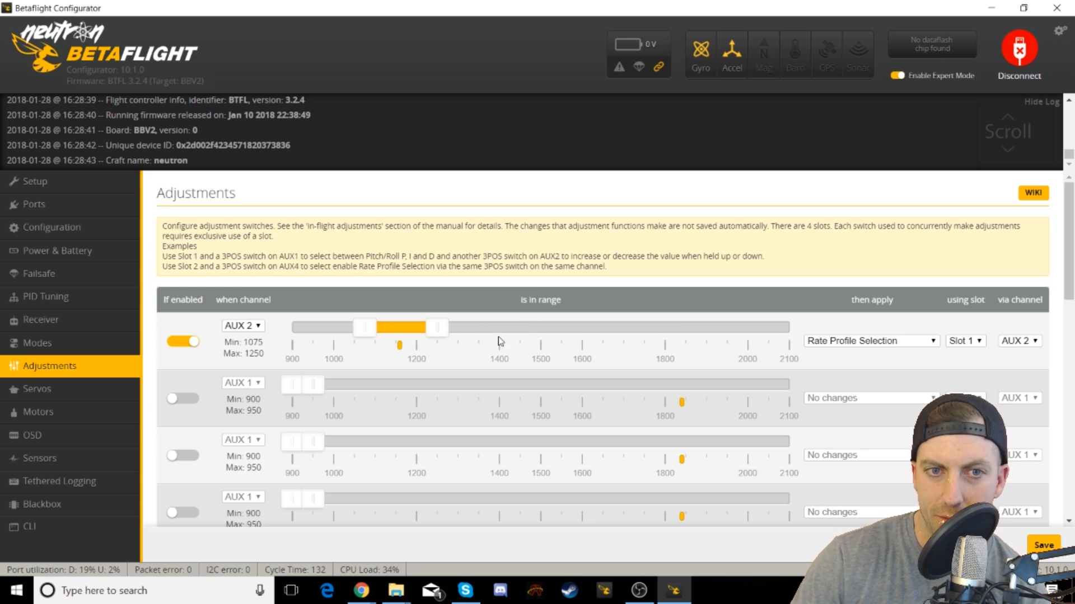
{"action": "left_click", "coordinate": [871, 341]}
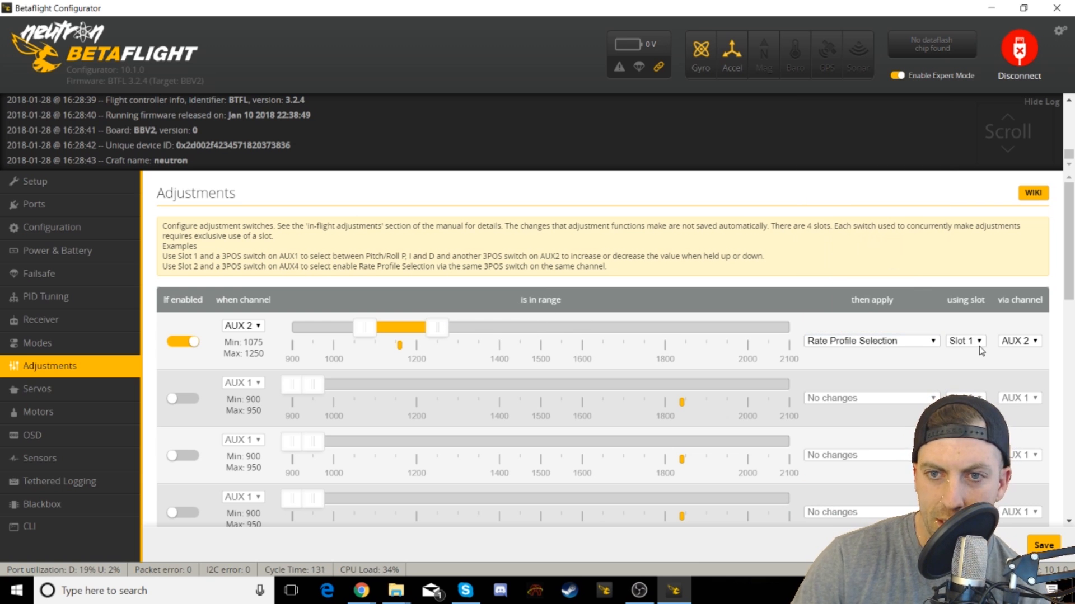
{"action": "left_click", "coordinate": [965, 340]}
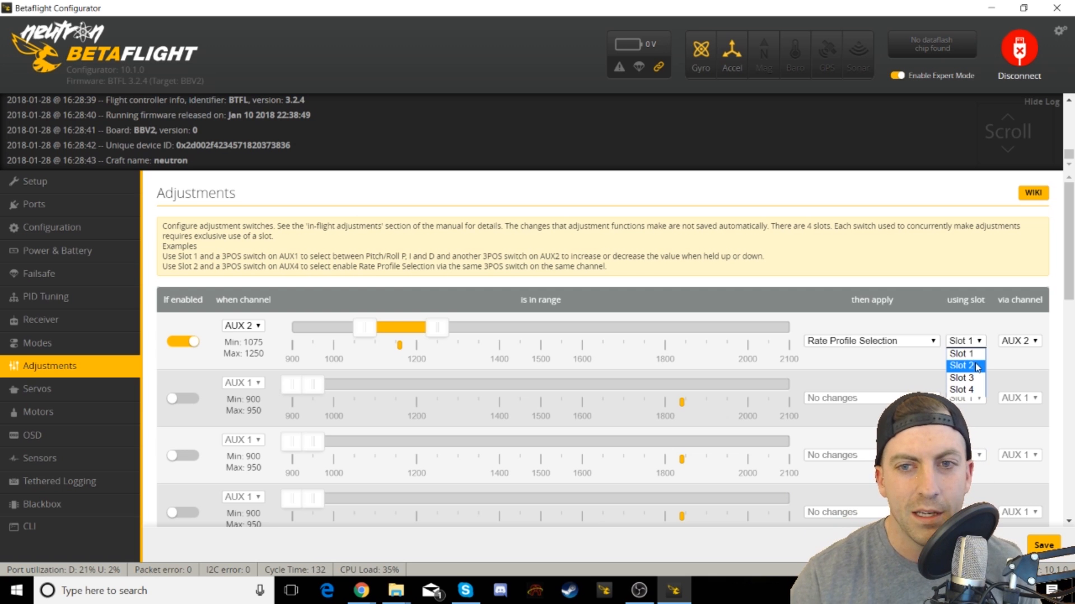
{"action": "left_click", "coordinate": [965, 340]}
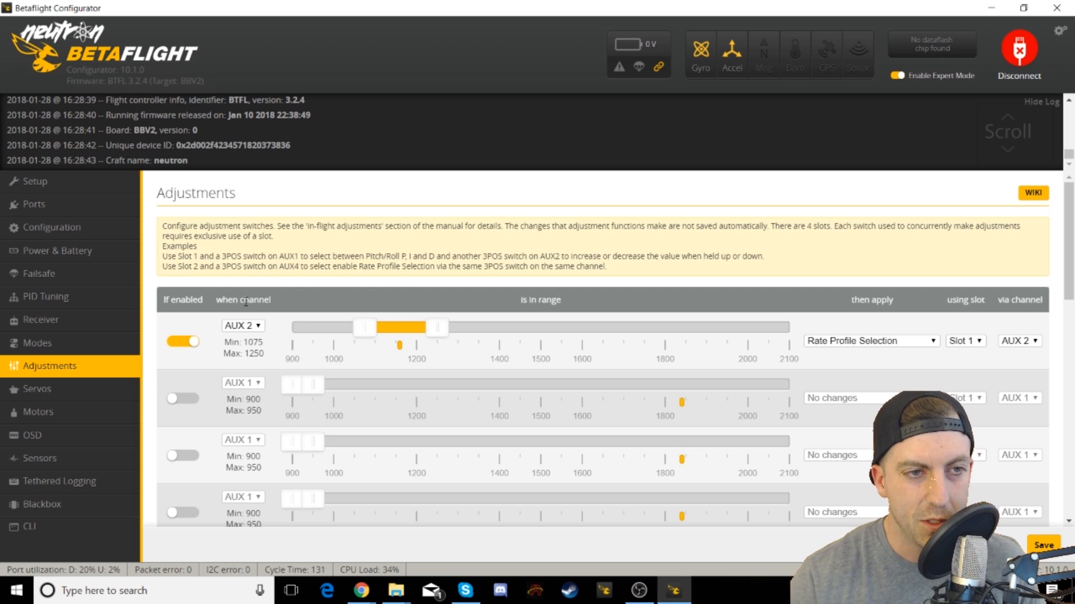
{"action": "mouse_move", "coordinate": [73, 302]}
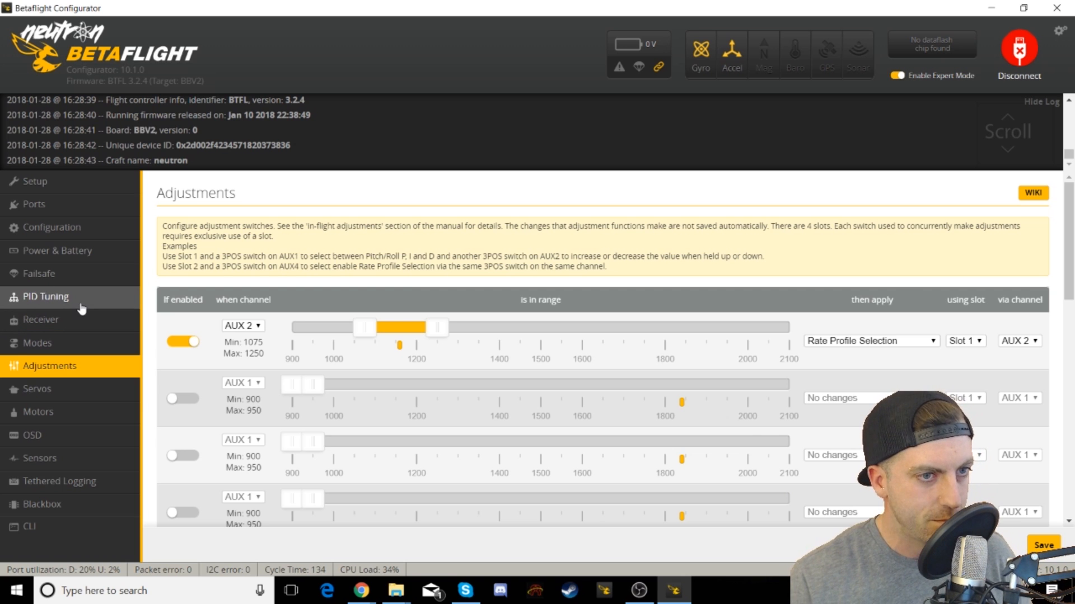
- Watch the Rateprofile dropdown flip between 1 and 3 on the PID Tuning page
{"action": "left_click", "coordinate": [42, 295]}
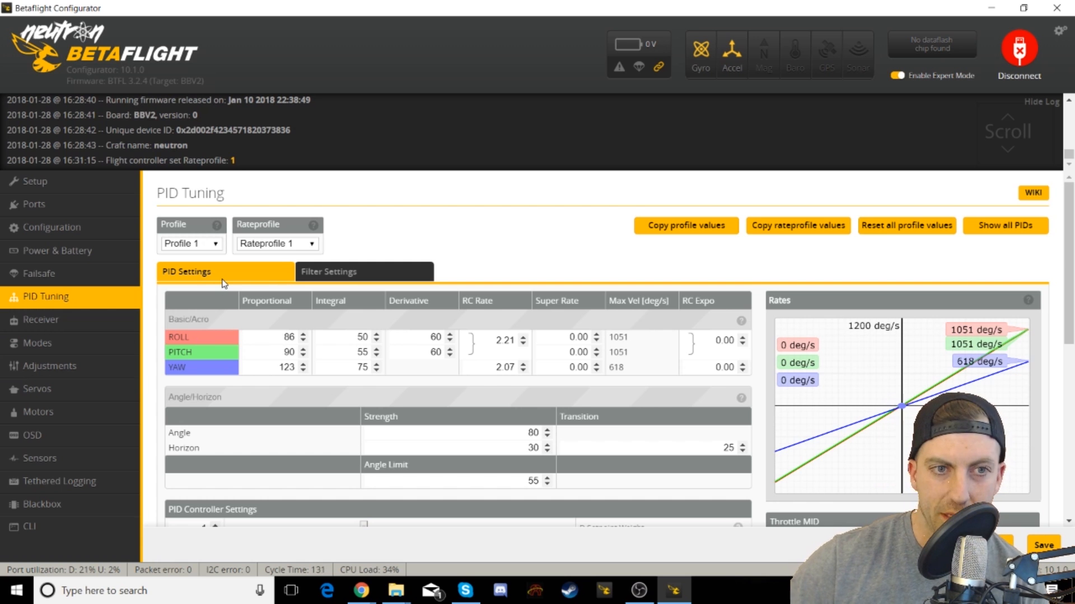
{"action": "left_click", "coordinate": [278, 244]}
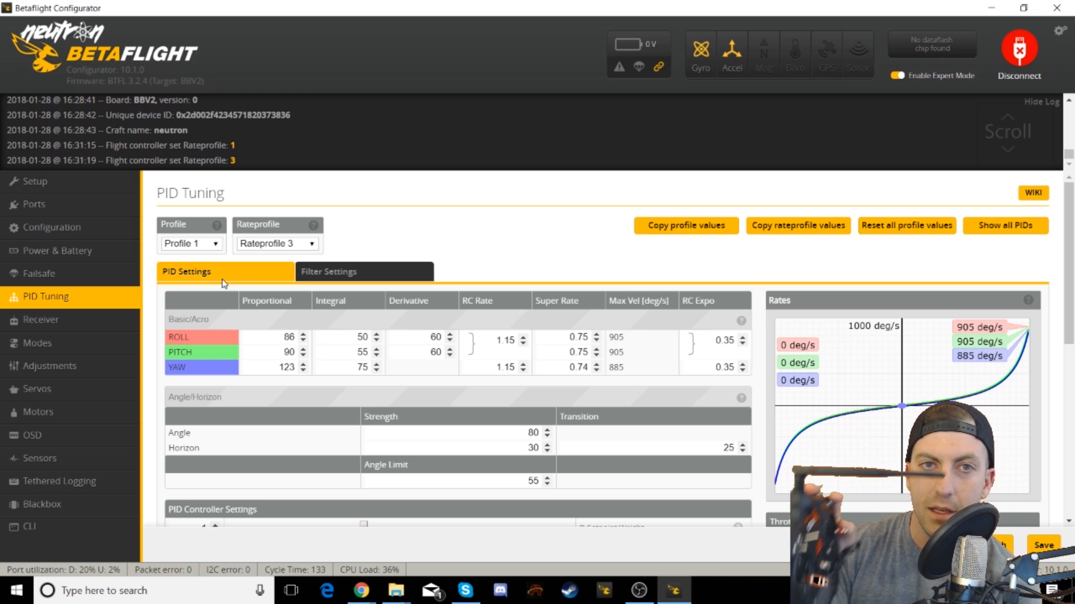
{"action": "left_click", "coordinate": [277, 244]}
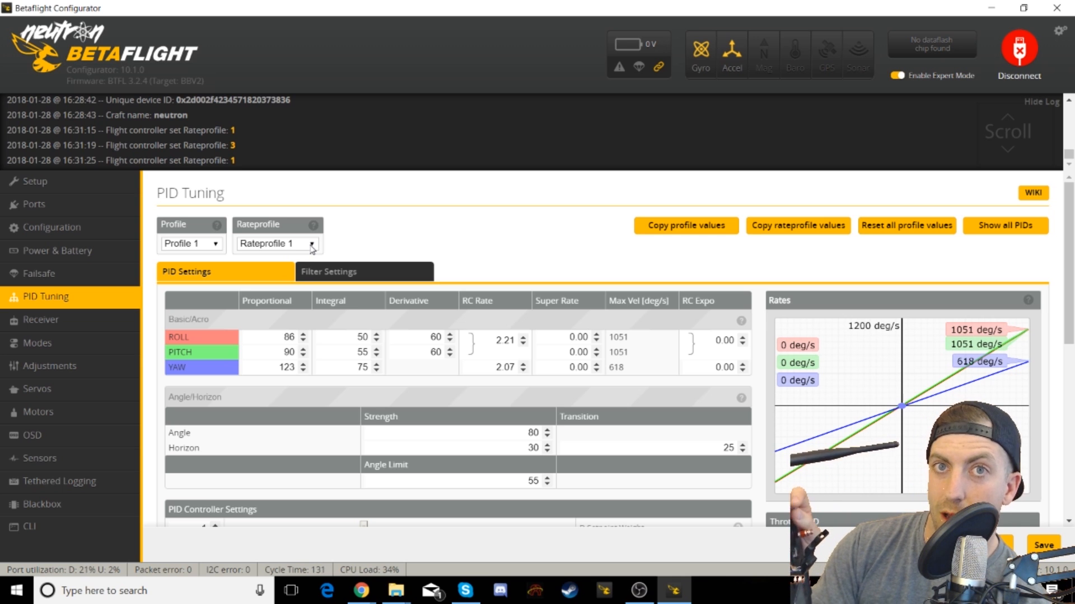
{"action": "left_click", "coordinate": [298, 244]}
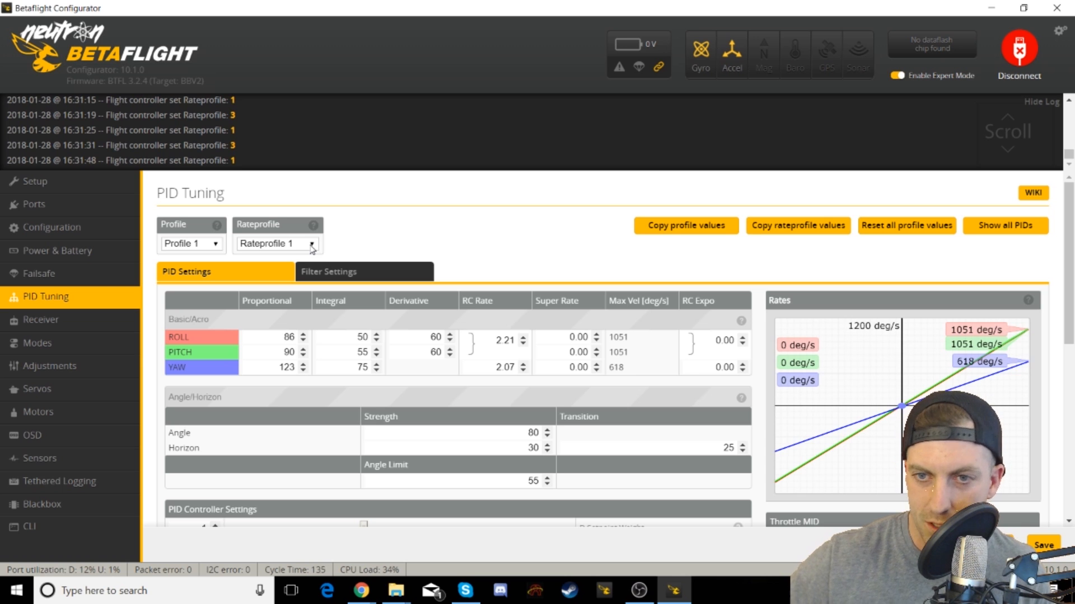
- Save Angle 80, Horizon 30, transition 25 and angle limit 55 to the flight controller
{"action": "left_click", "coordinate": [296, 244]}
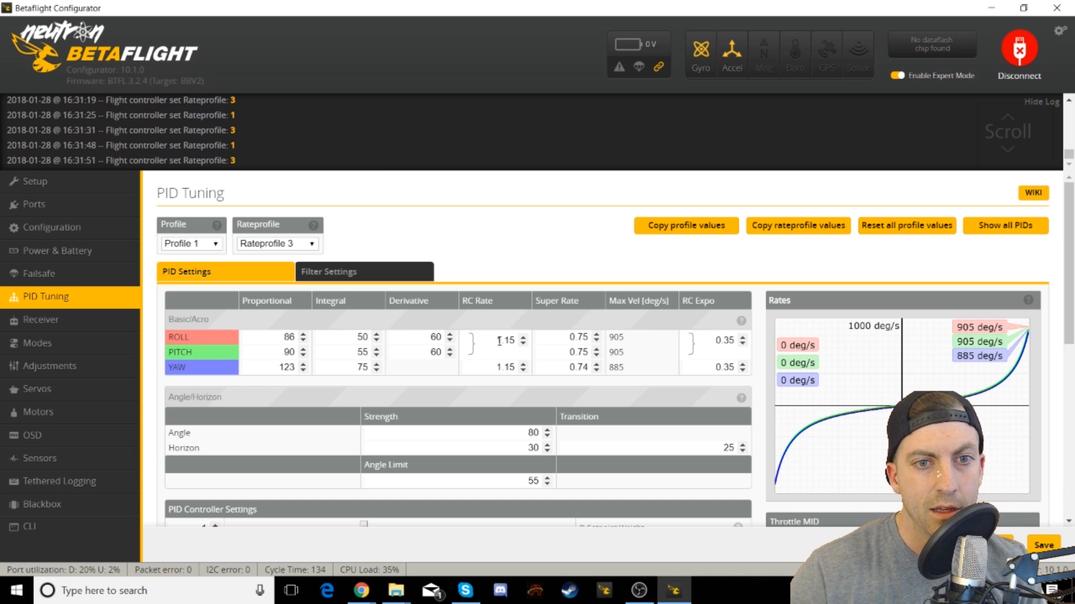
{"action": "mouse_move", "coordinate": [672, 351]}
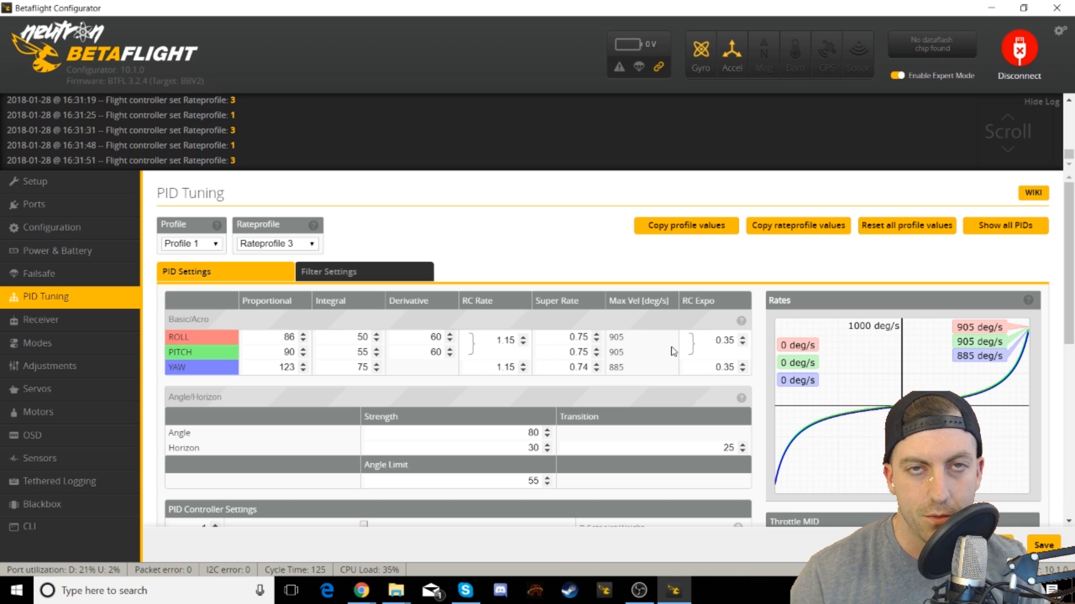
{"action": "mouse_move", "coordinate": [617, 395]}
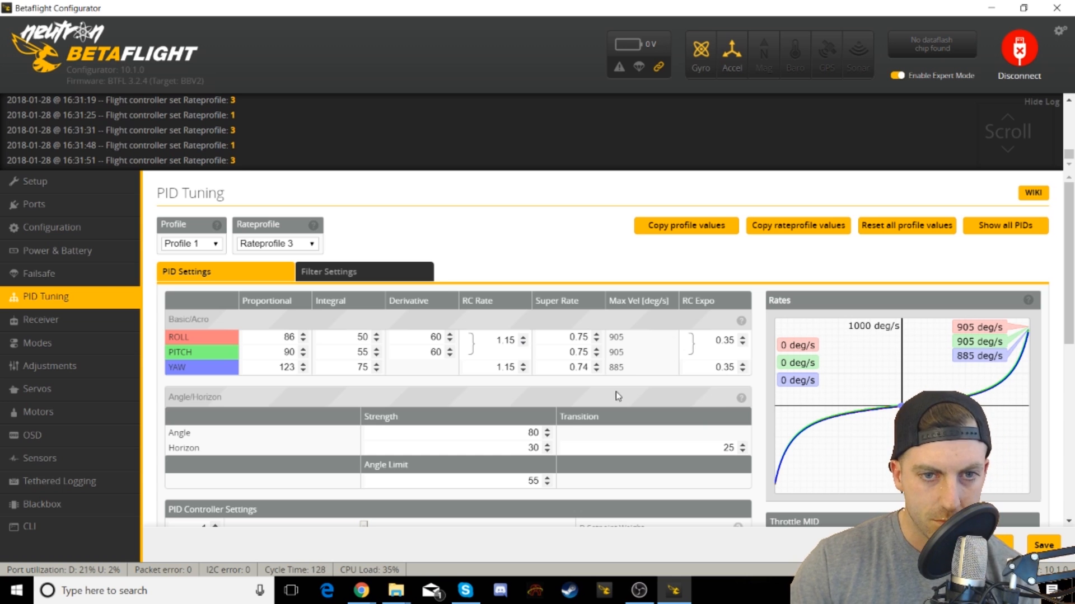
{"action": "mouse_move", "coordinate": [493, 280]}
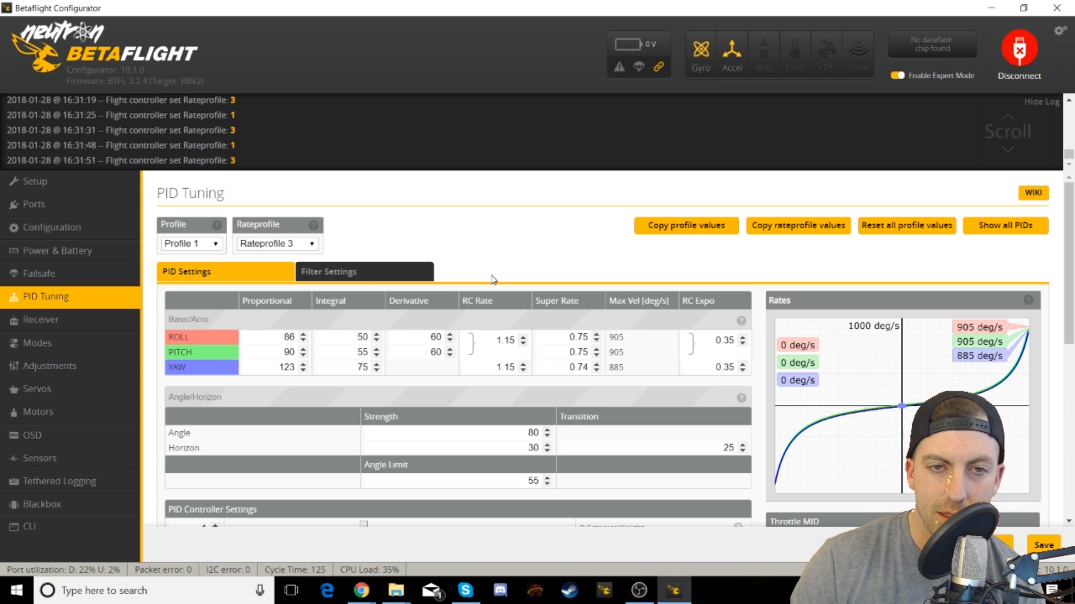
{"action": "mouse_move", "coordinate": [497, 423]}
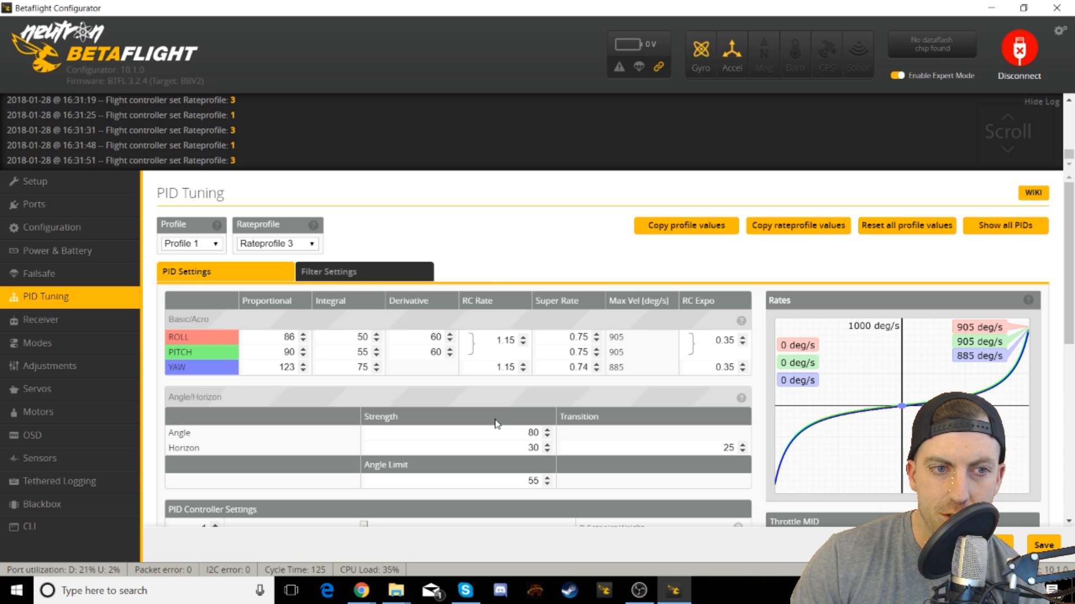
{"action": "mouse_move", "coordinate": [535, 432]}
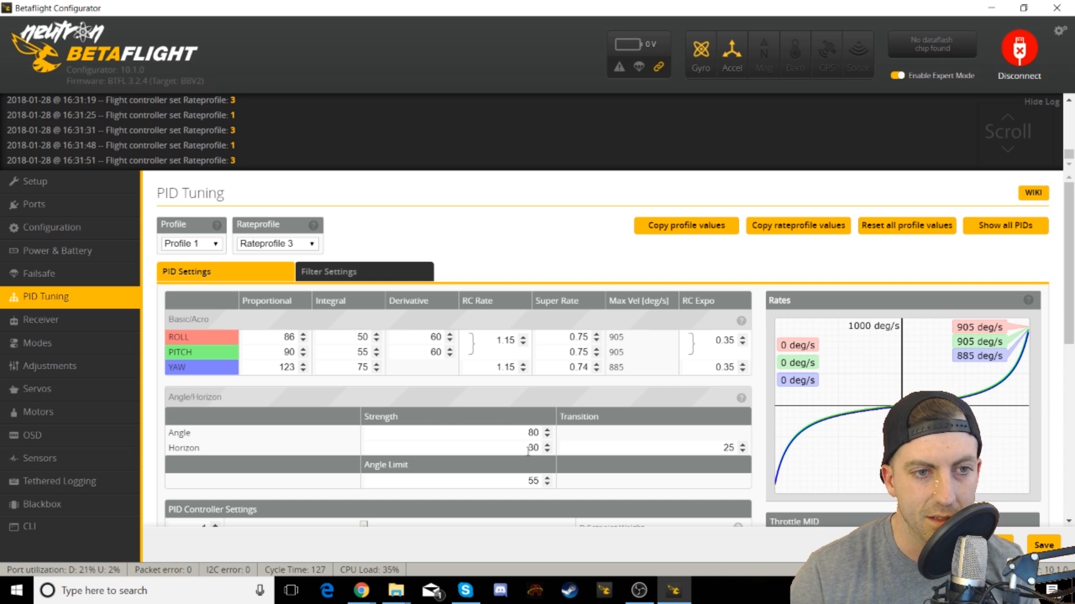
{"action": "mouse_move", "coordinate": [525, 453]}
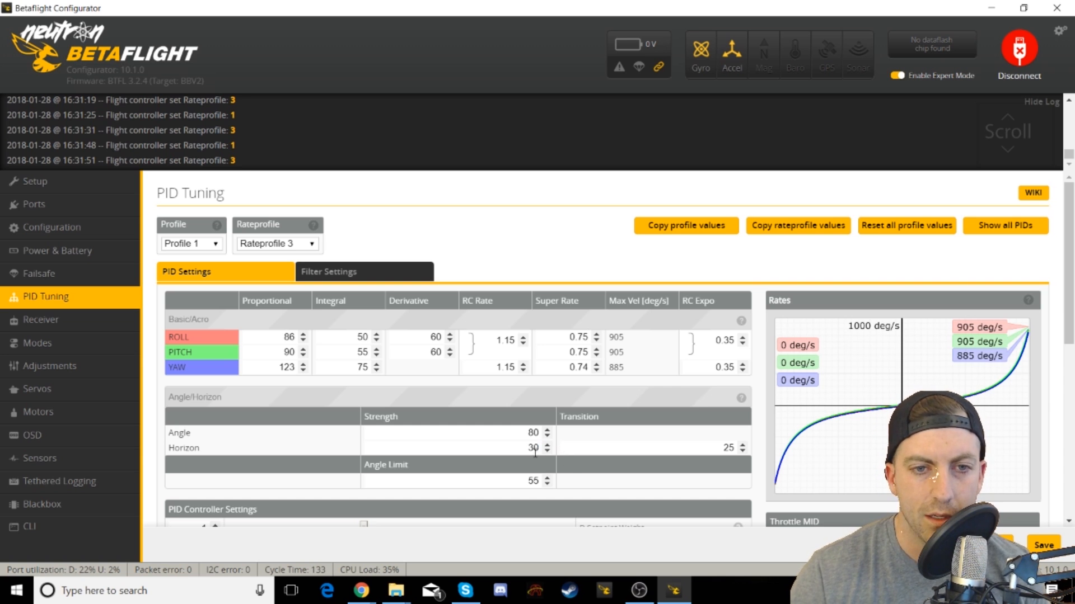
{"action": "mouse_move", "coordinate": [625, 489]}
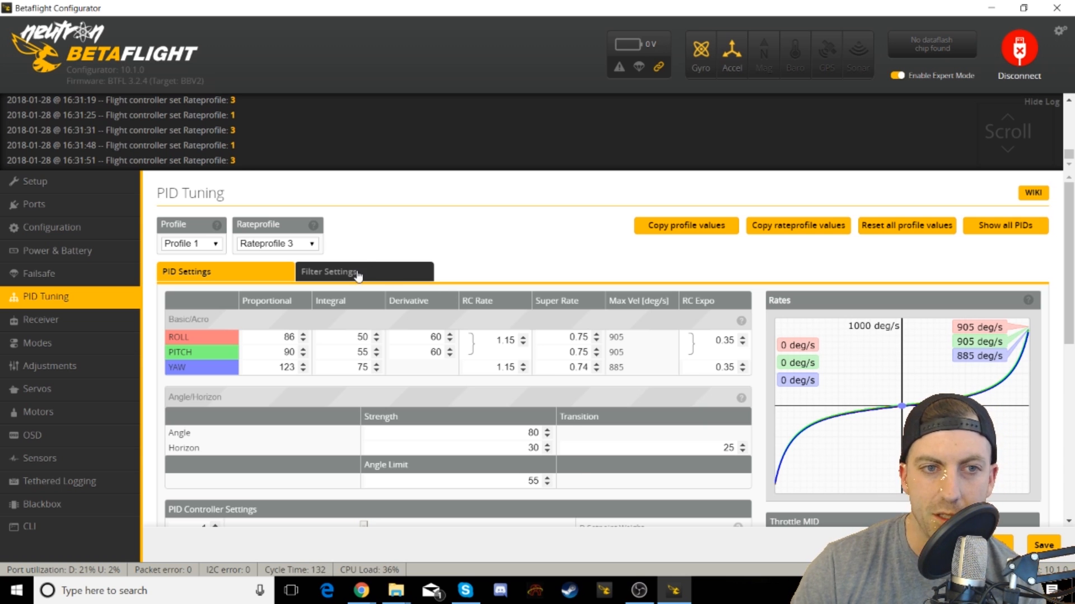
{"action": "left_click", "coordinate": [1045, 543]}
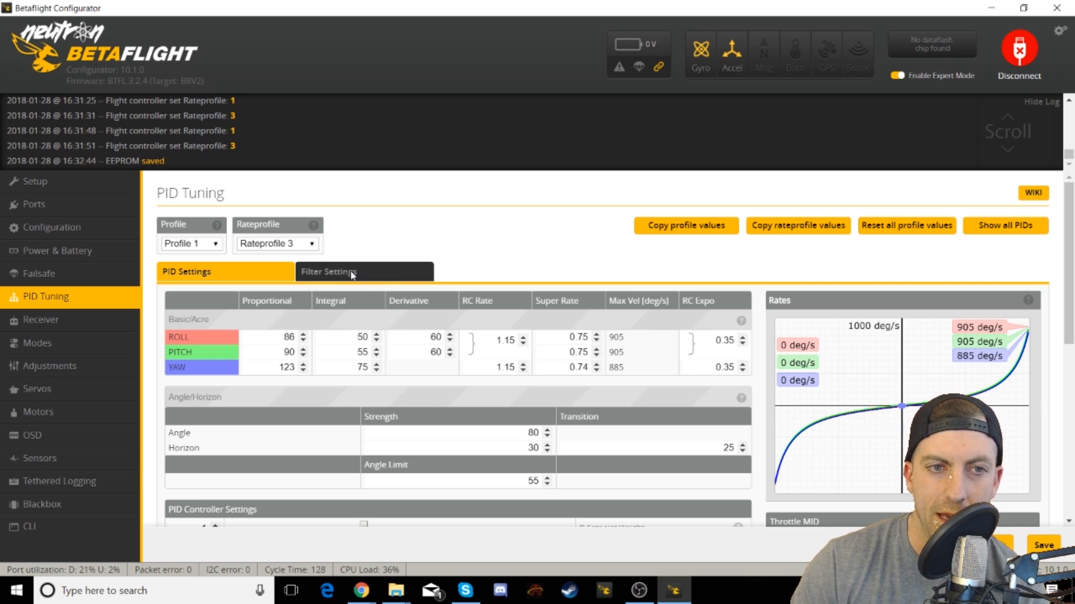
- Review the PT1 D-term lowpass and gyro filter values in Filter Settings
{"action": "left_click", "coordinate": [329, 271]}
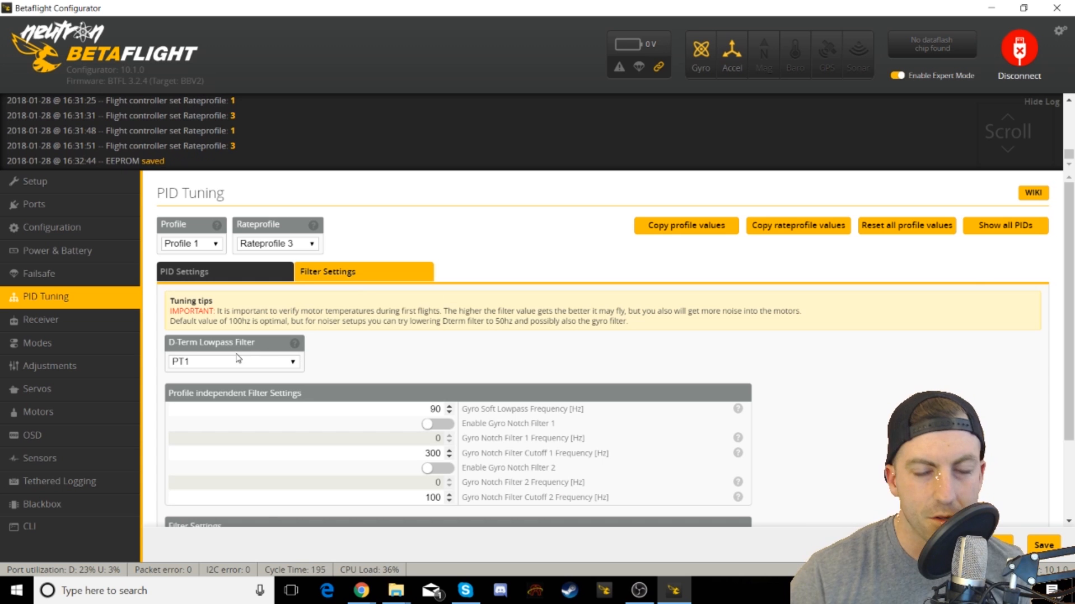
{"action": "mouse_move", "coordinate": [255, 365]}
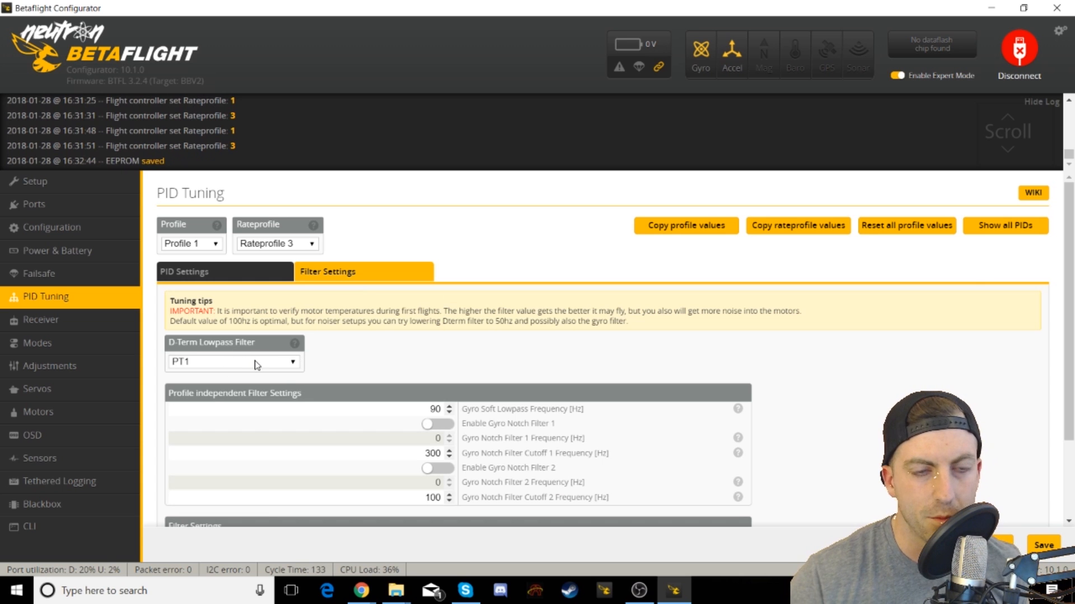
{"action": "mouse_move", "coordinate": [322, 357]}
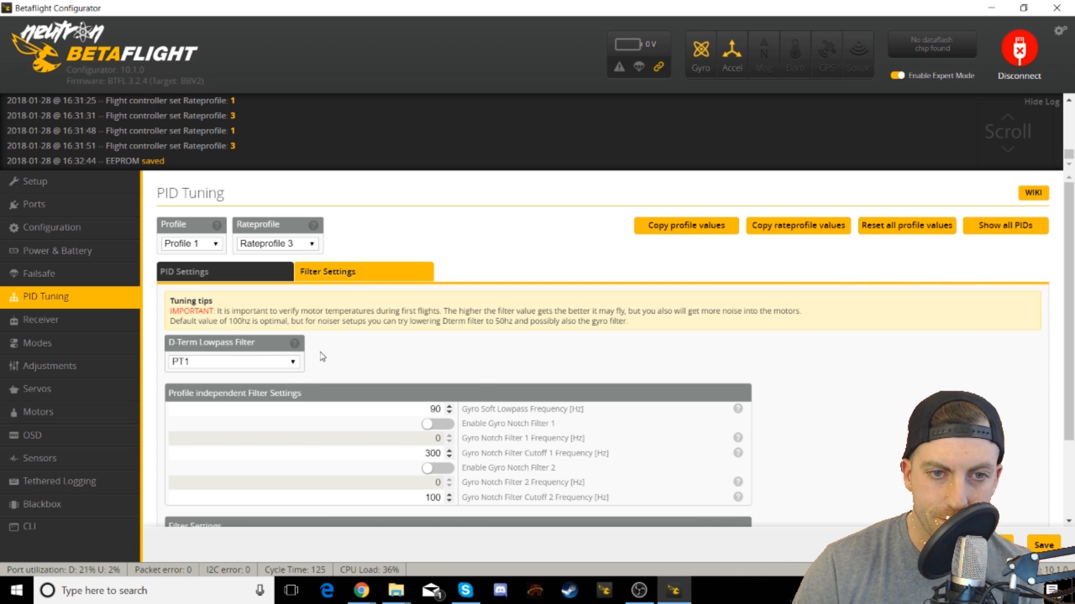
{"action": "scroll", "scroll_direction": "down", "scroll_amount": 3}
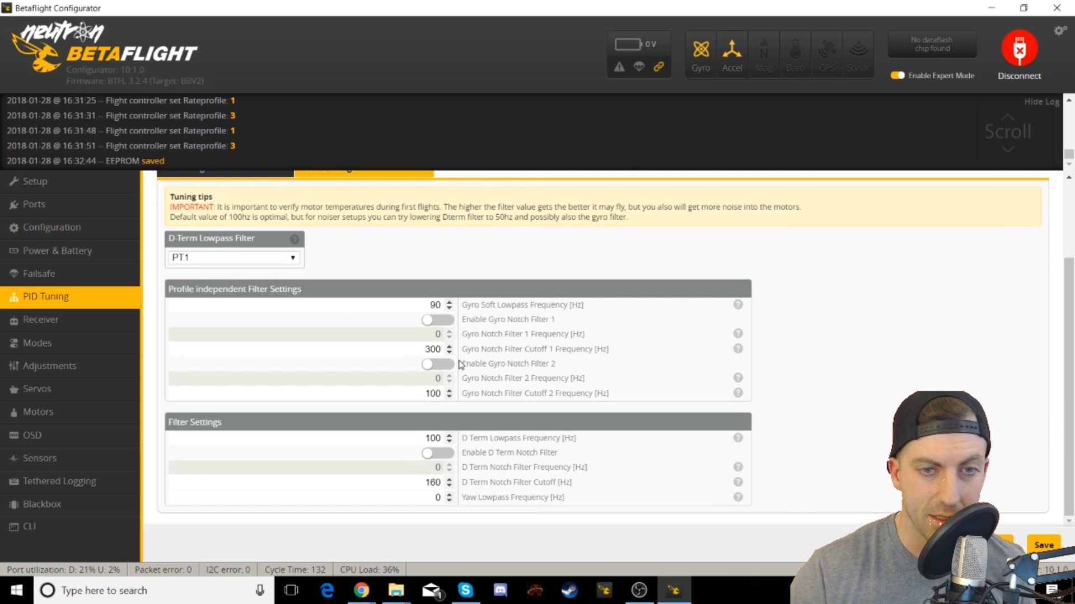
{"action": "mouse_move", "coordinate": [530, 322]}
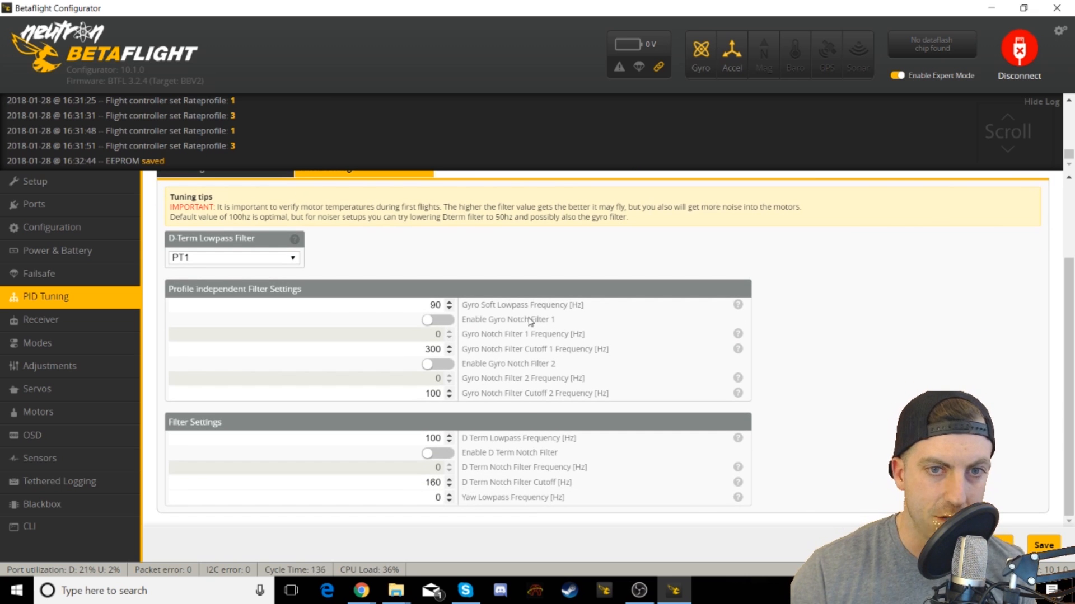
{"action": "mouse_move", "coordinate": [503, 441]}
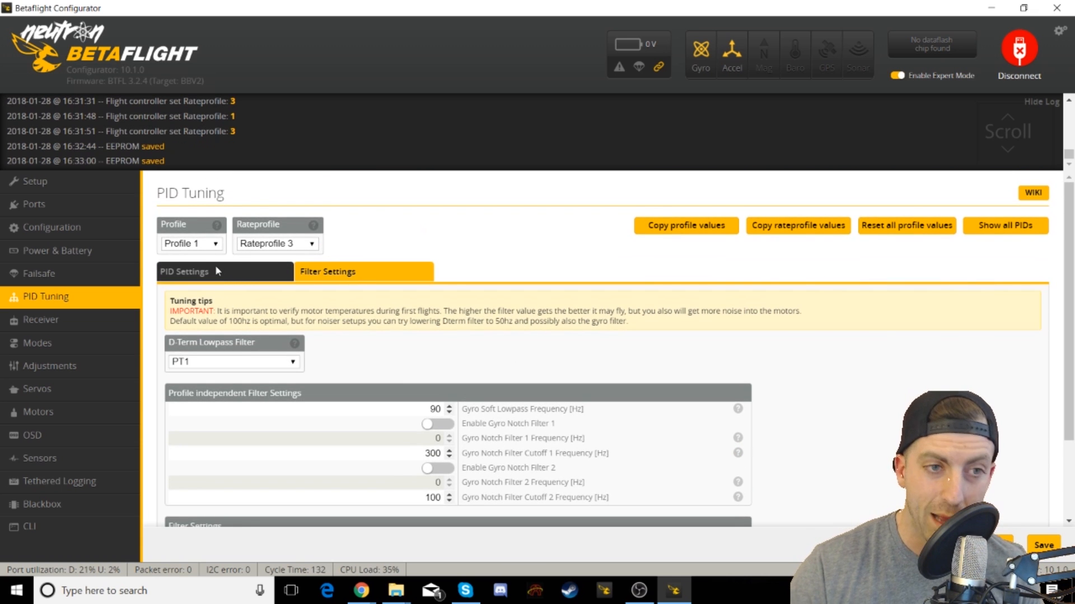
- Switch the PID Settings between Rateprofile 3 and 1, finishing on Rateprofile 1
{"action": "left_click", "coordinate": [185, 271]}
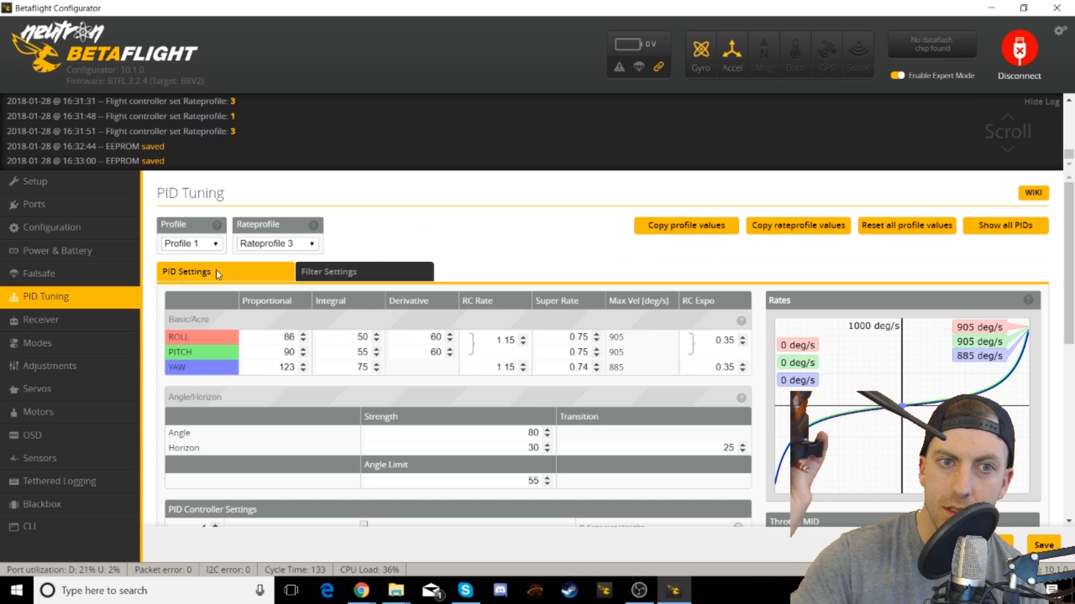
{"action": "left_click", "coordinate": [277, 244]}
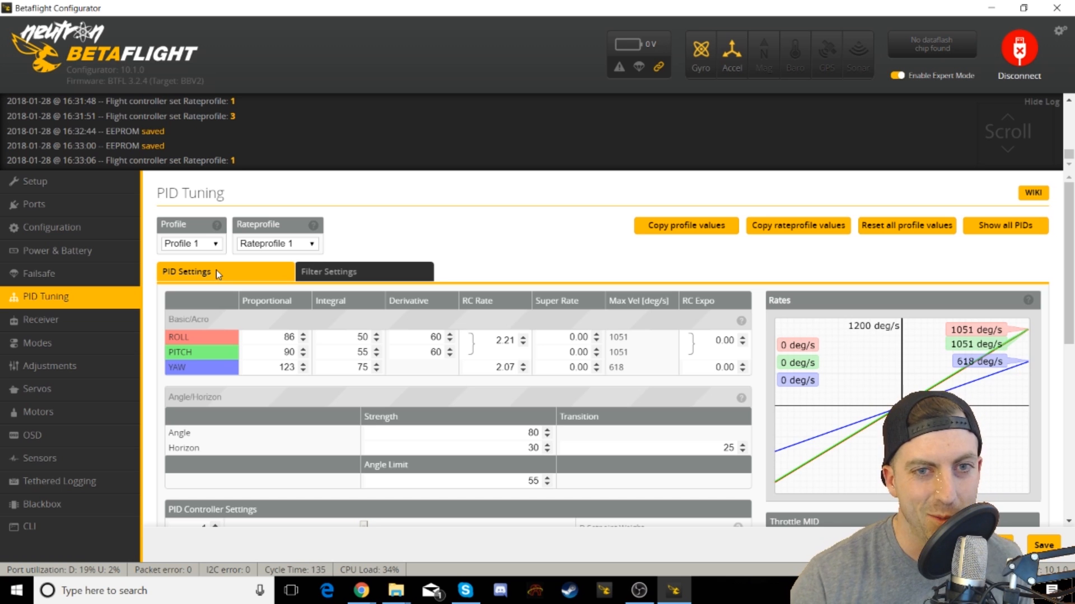
{"action": "mouse_move", "coordinate": [289, 231]}
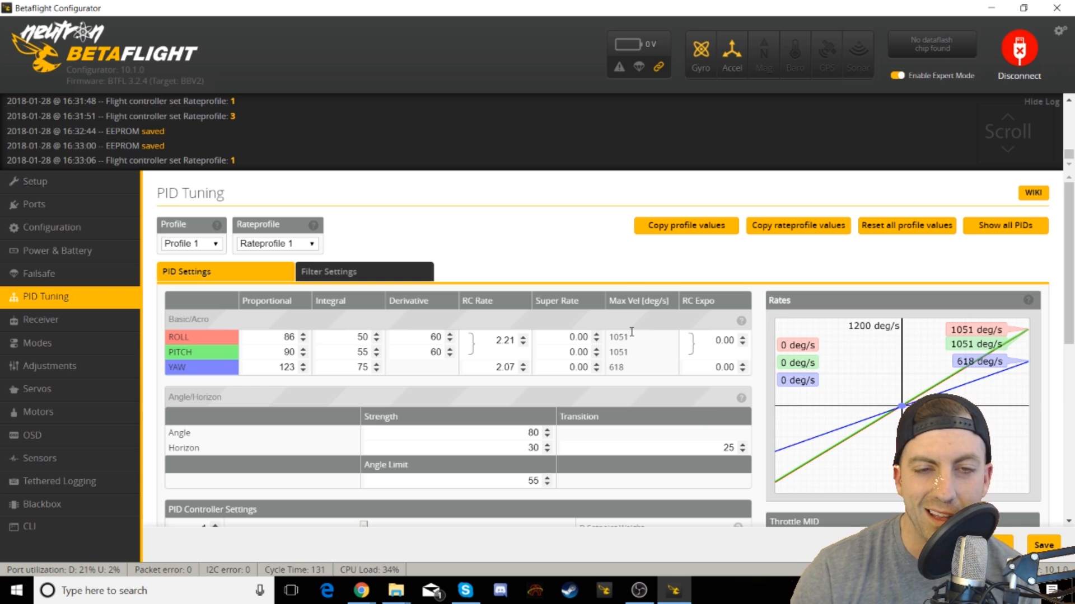
{"action": "mouse_move", "coordinate": [686, 369]}
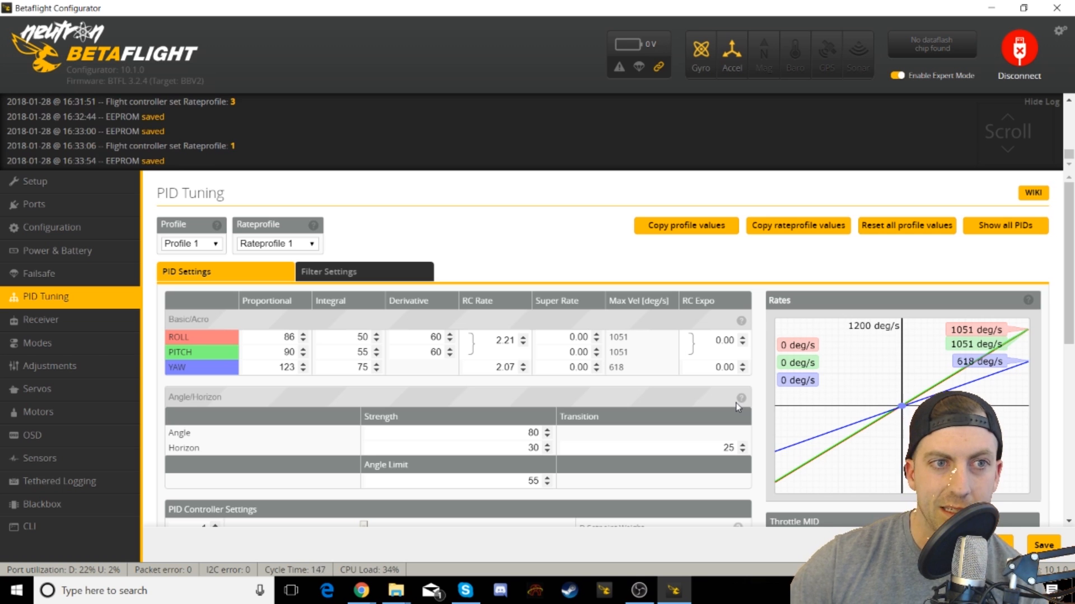
{"action": "left_click", "coordinate": [278, 244]}
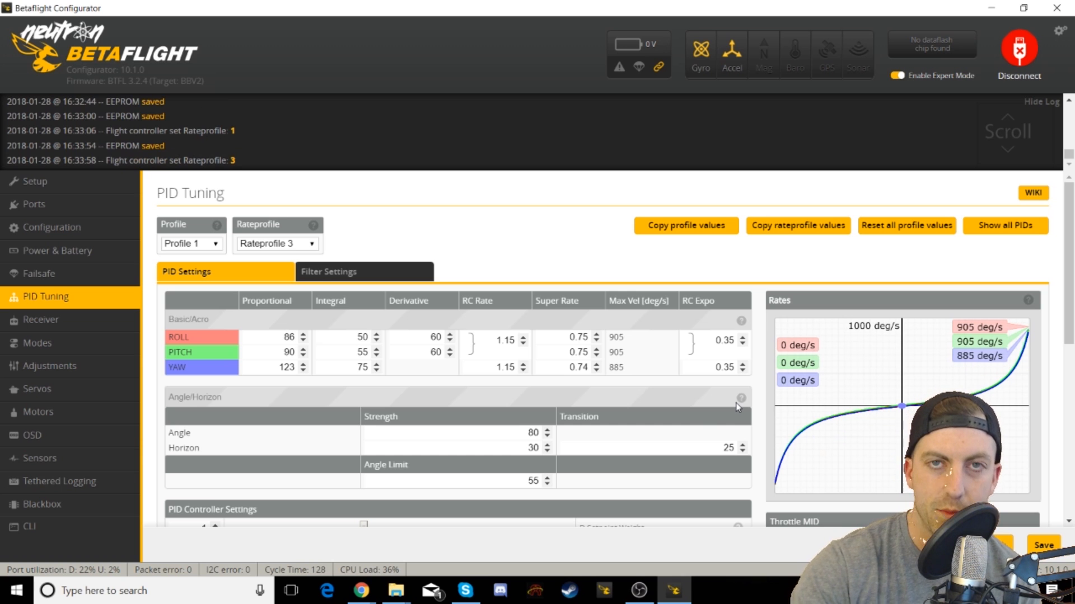
{"action": "left_click", "coordinate": [278, 244]}
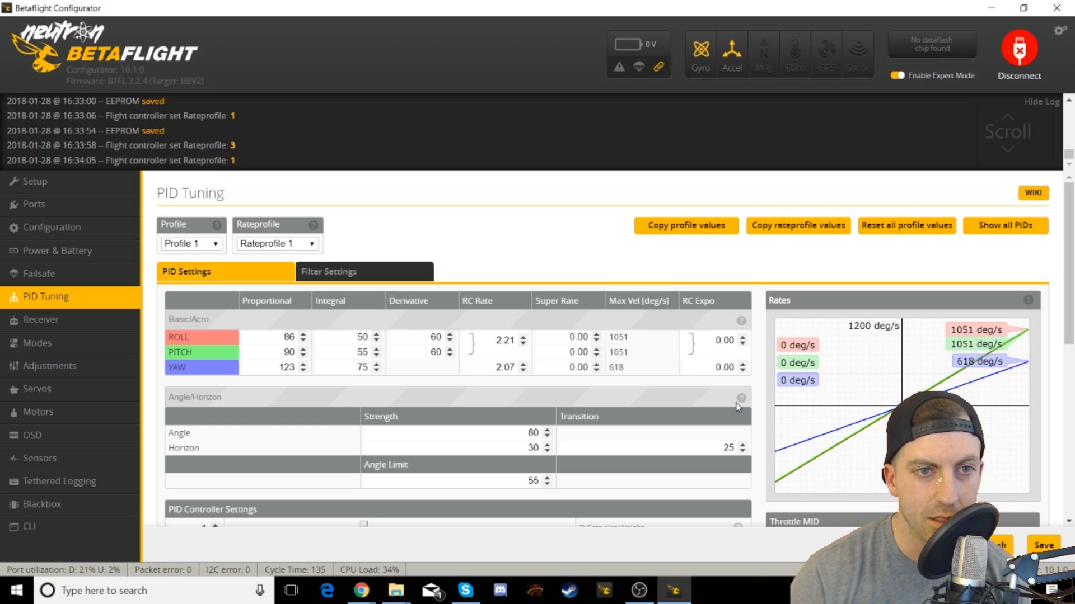
{"action": "mouse_move", "coordinate": [698, 397]}
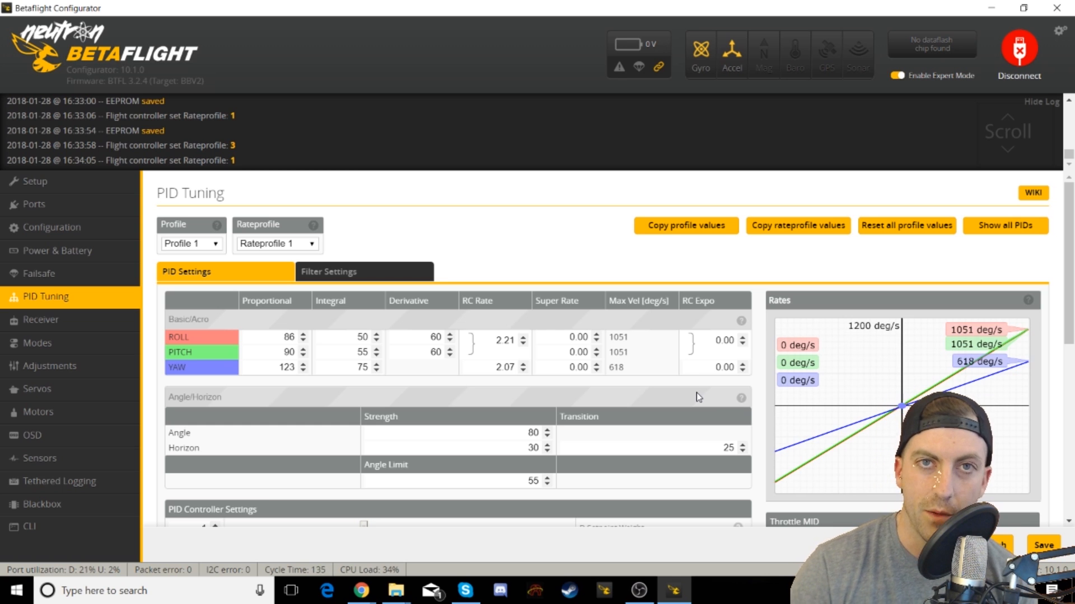
{"action": "mouse_move", "coordinate": [462, 297]}
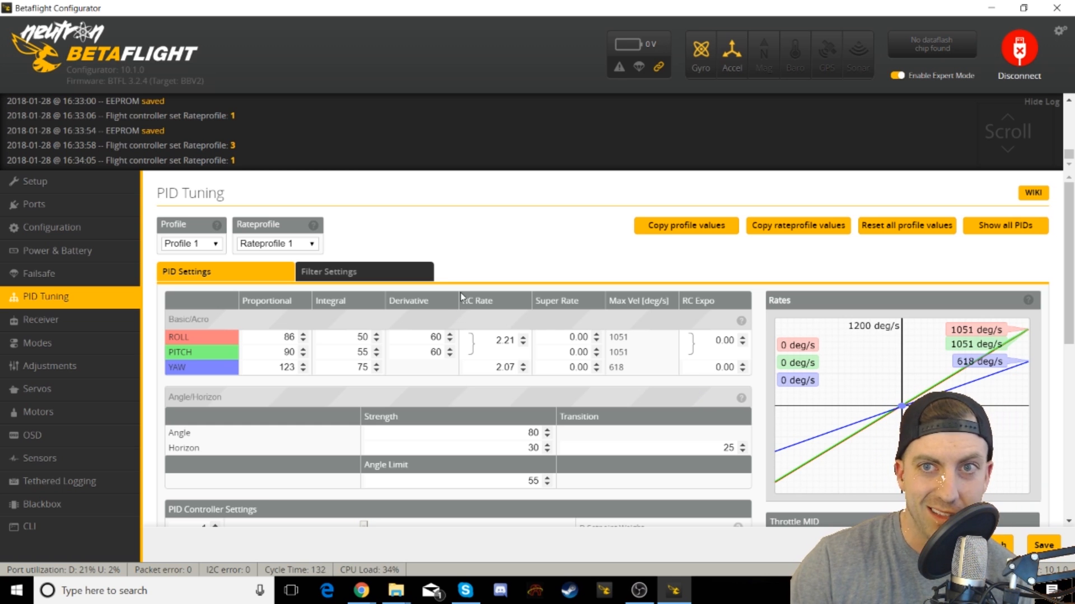